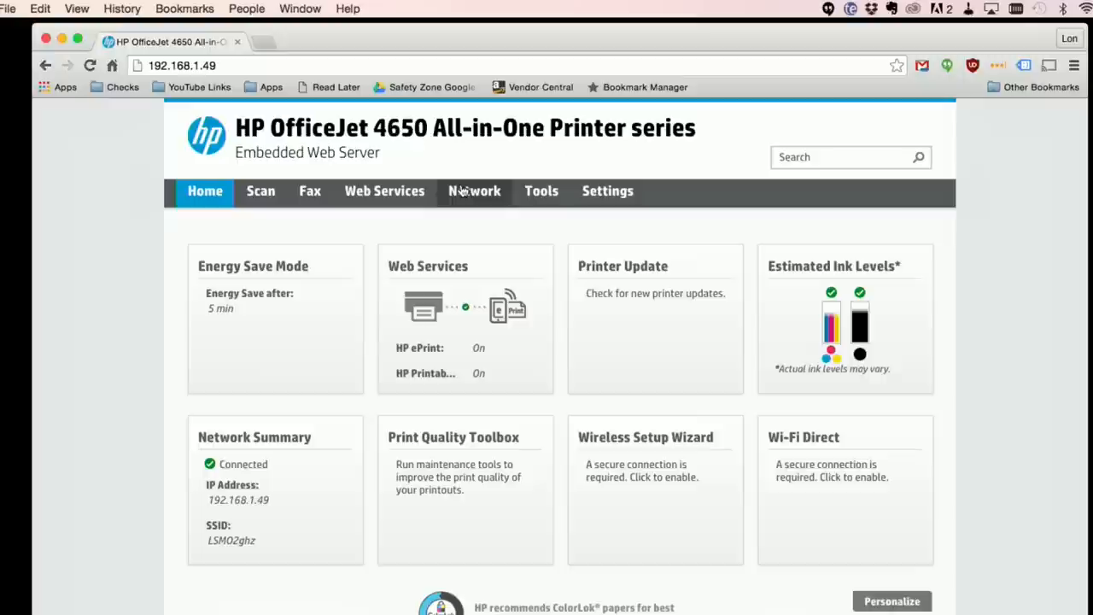
# Open the printer's Network settings to reach Google Cloud Print setup
pyautogui.click(474, 191)
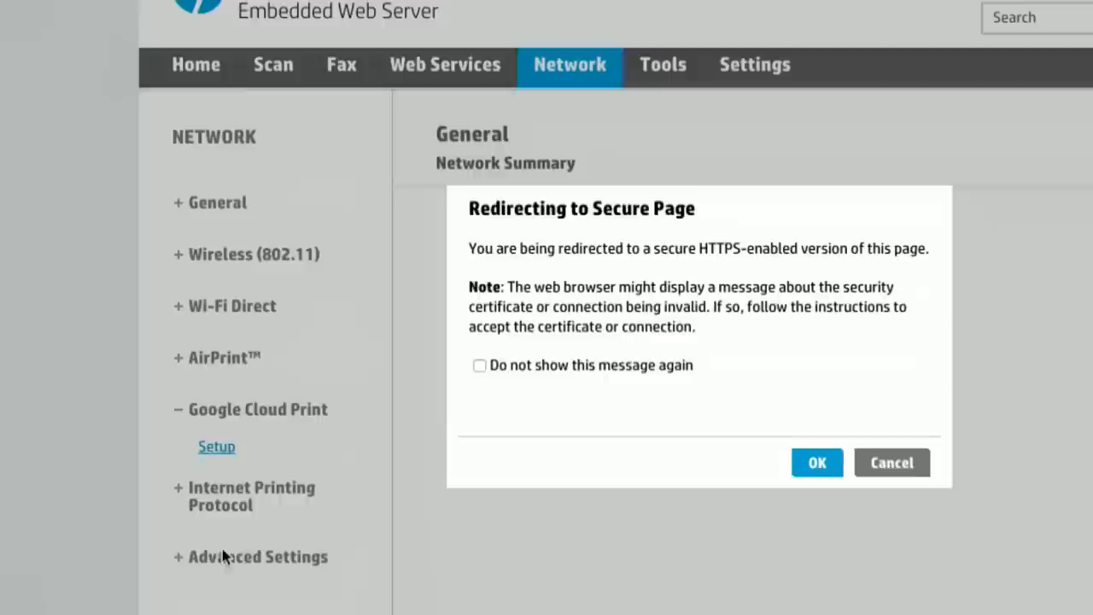
# Accept the redirect to the printer's secure page
pyautogui.click(816, 462)
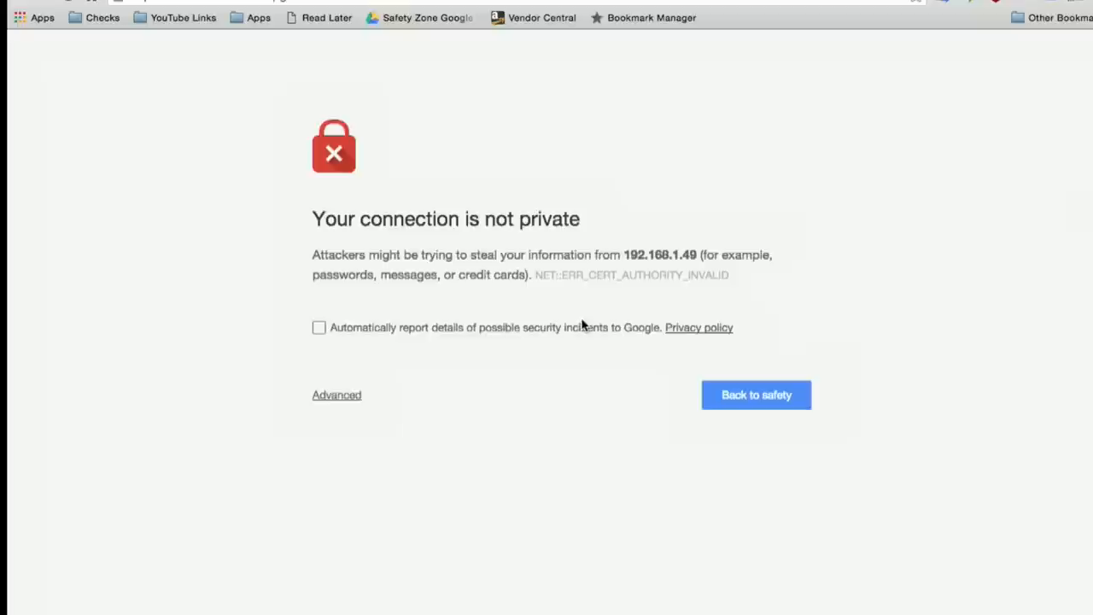
pyautogui.moveTo(455, 371)
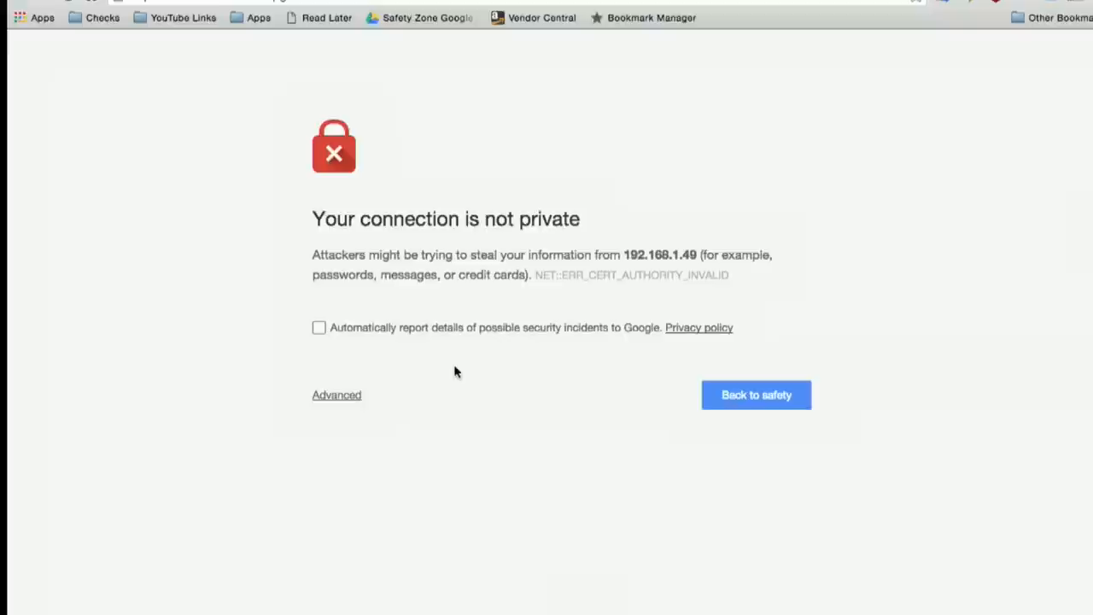
# Proceed past the certificate warning to 192.168.1.49 and open Google Cloud Print setup
pyautogui.click(337, 395)
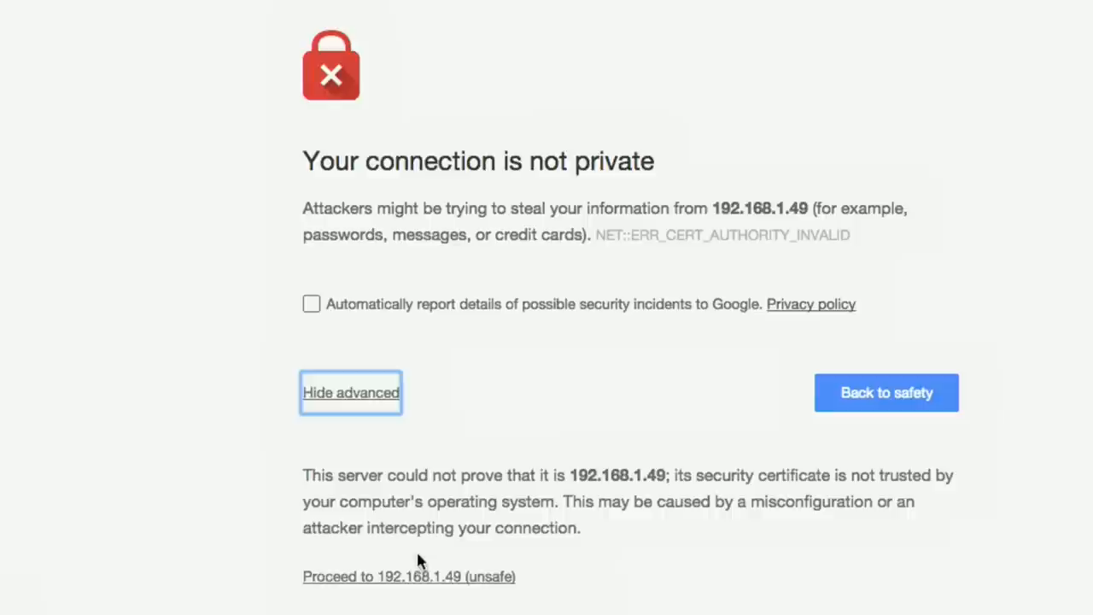
pyautogui.click(408, 576)
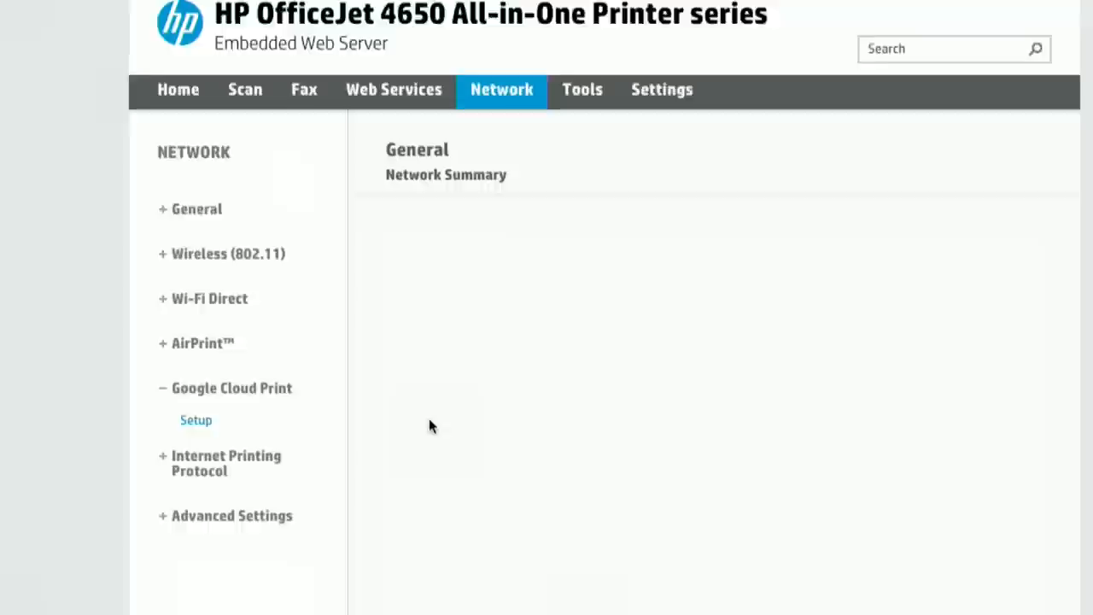
pyautogui.click(196, 419)
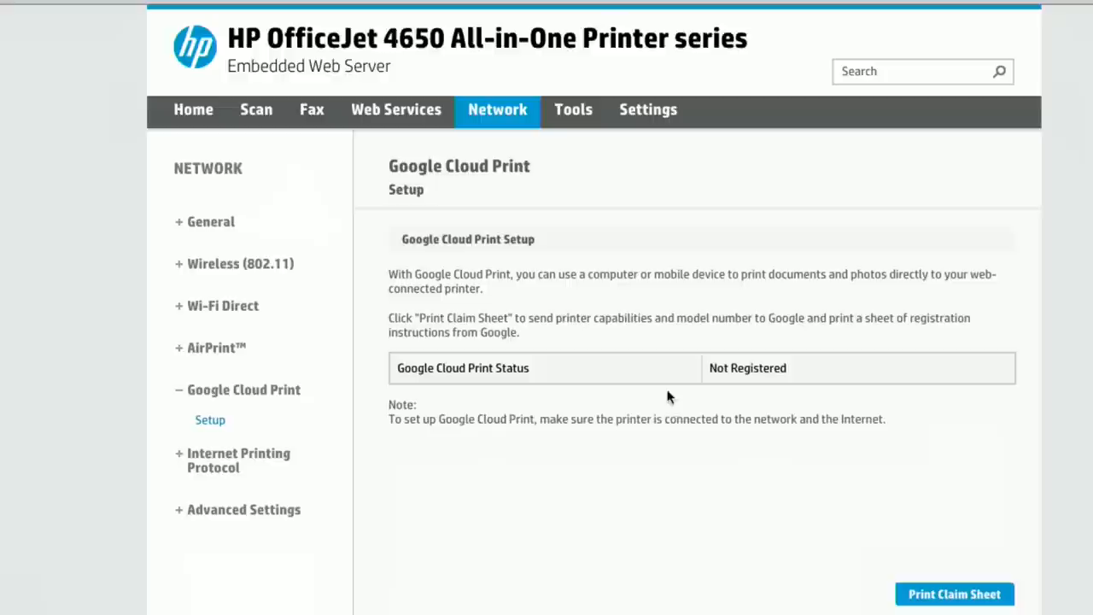
pyautogui.click(954, 594)
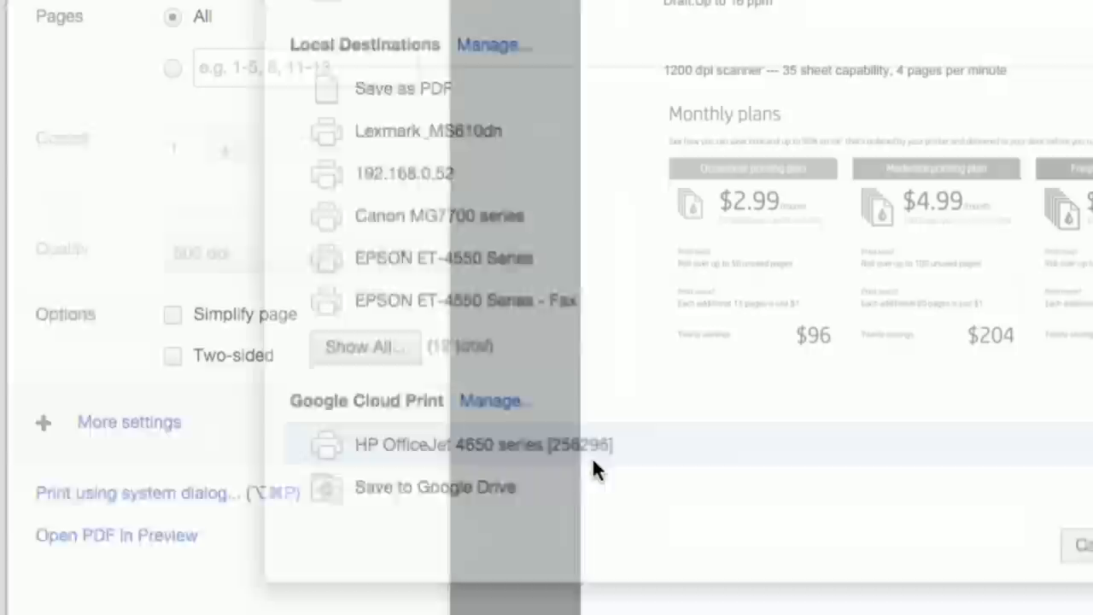
# Select HP OfficeJet 4650 series under Google Cloud Print as the destination
pyautogui.click(481, 444)
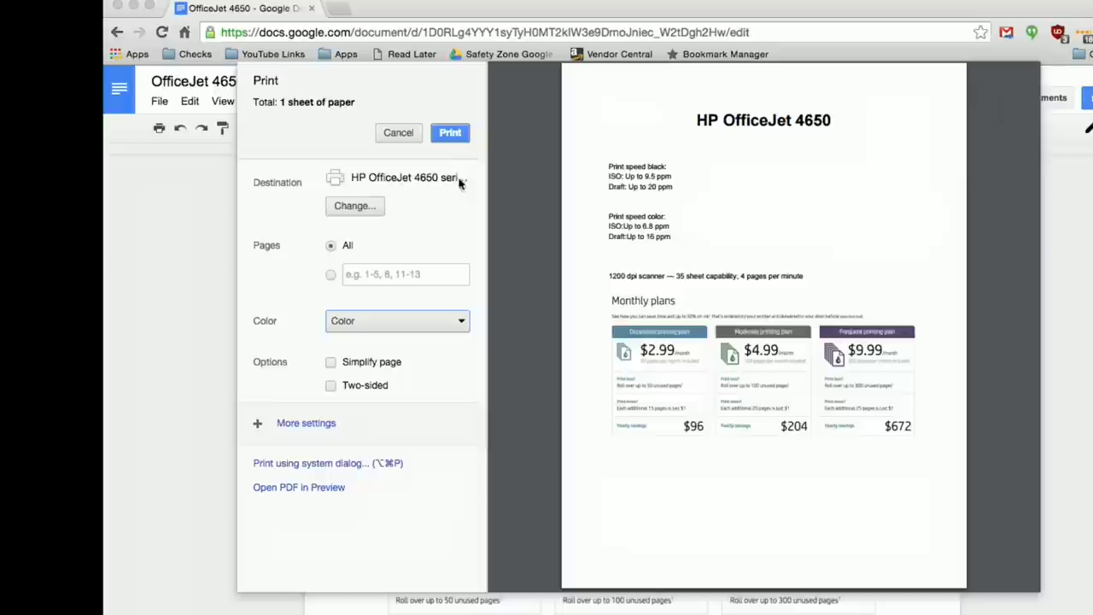